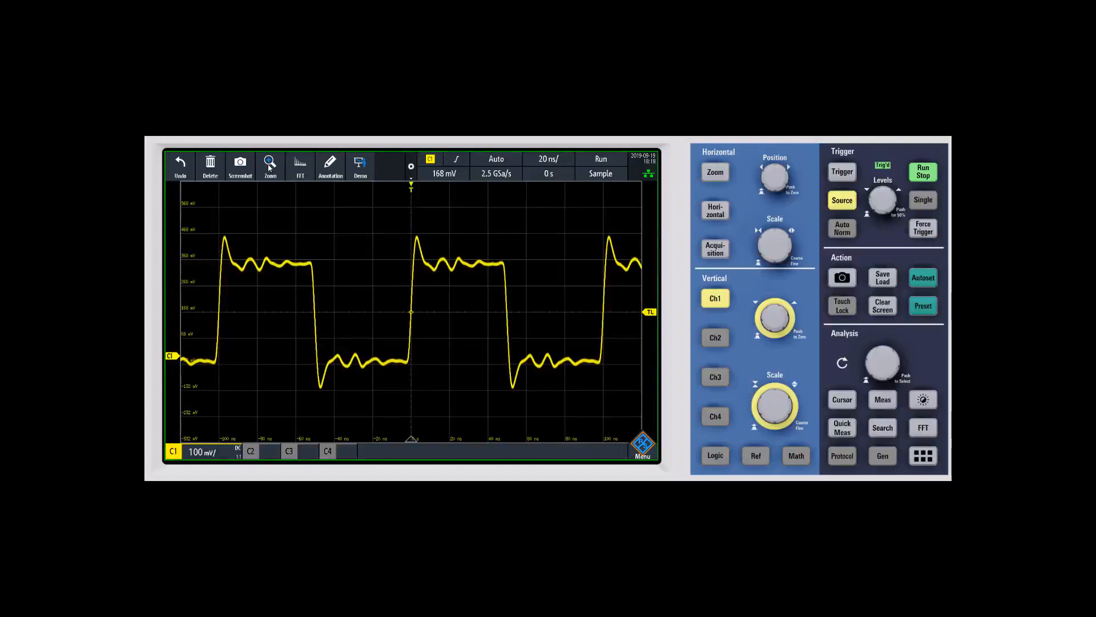
# Activate area zoom mode from the toolbar Zoom icon
pyautogui.click(270, 166)
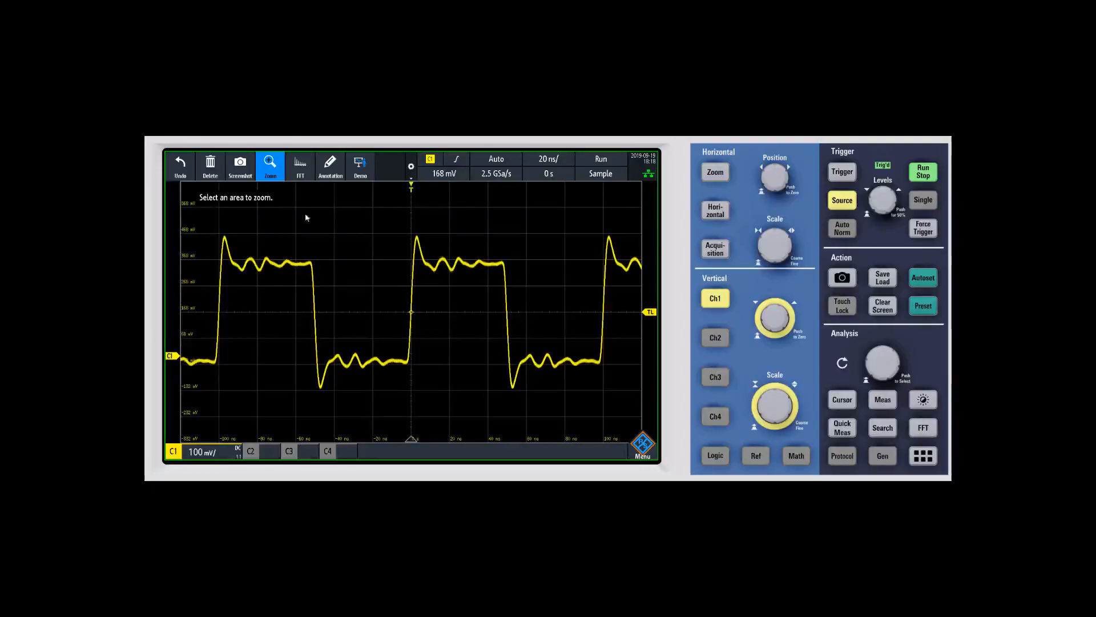
pyautogui.moveTo(356, 233)
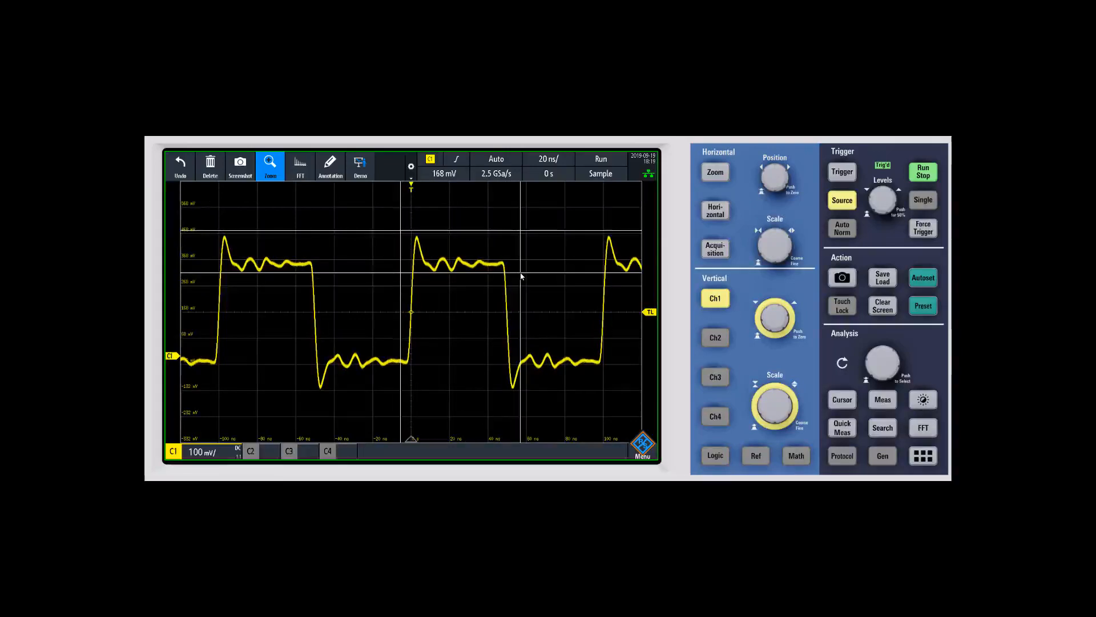
# Zoom into the marked ripple area, then close the zoom window to restore the full 20 ms/div view
pyautogui.click(269, 166)
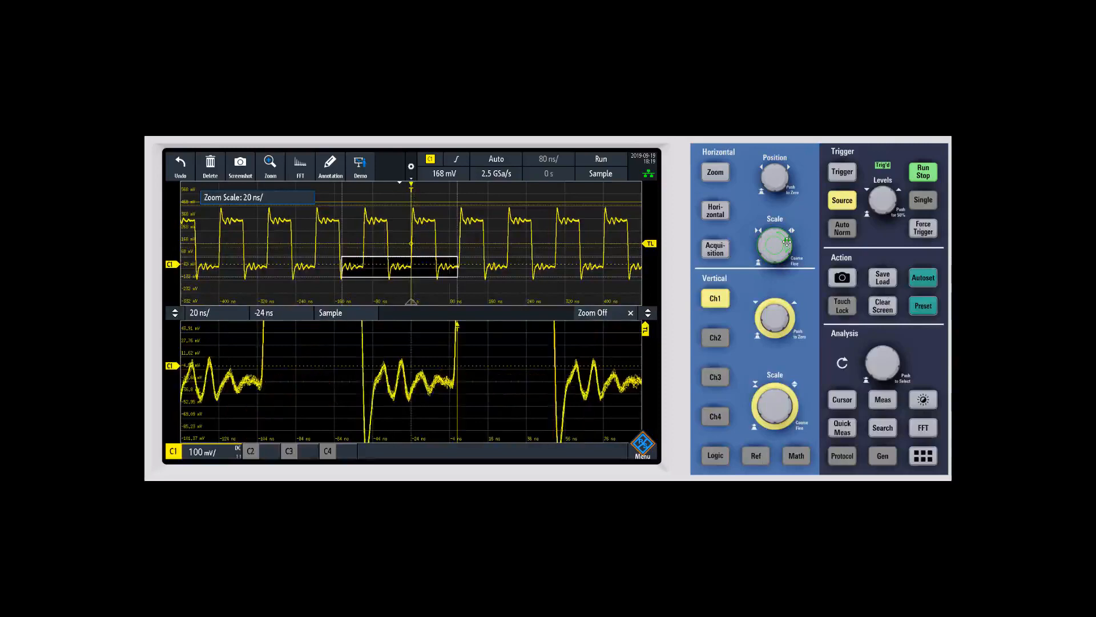
pyautogui.moveTo(721, 261)
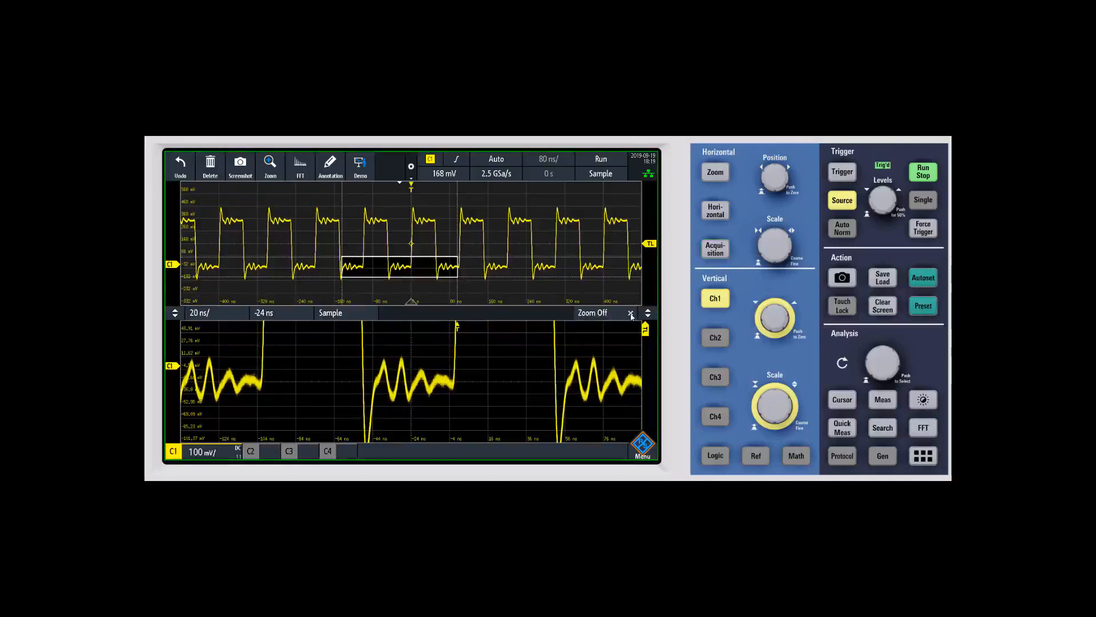
pyautogui.click(630, 313)
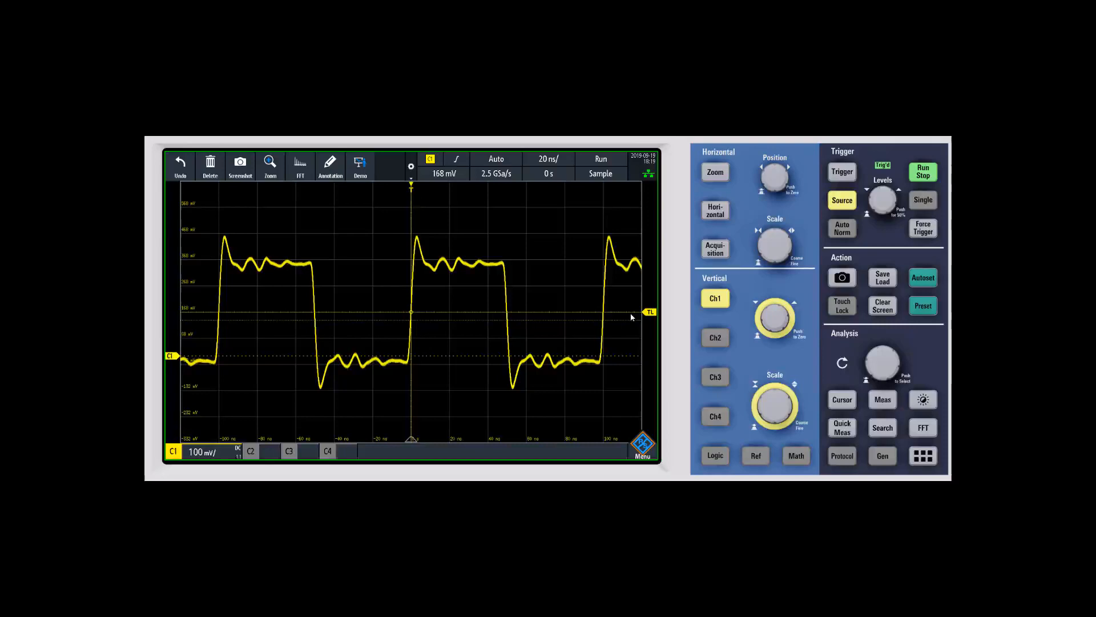